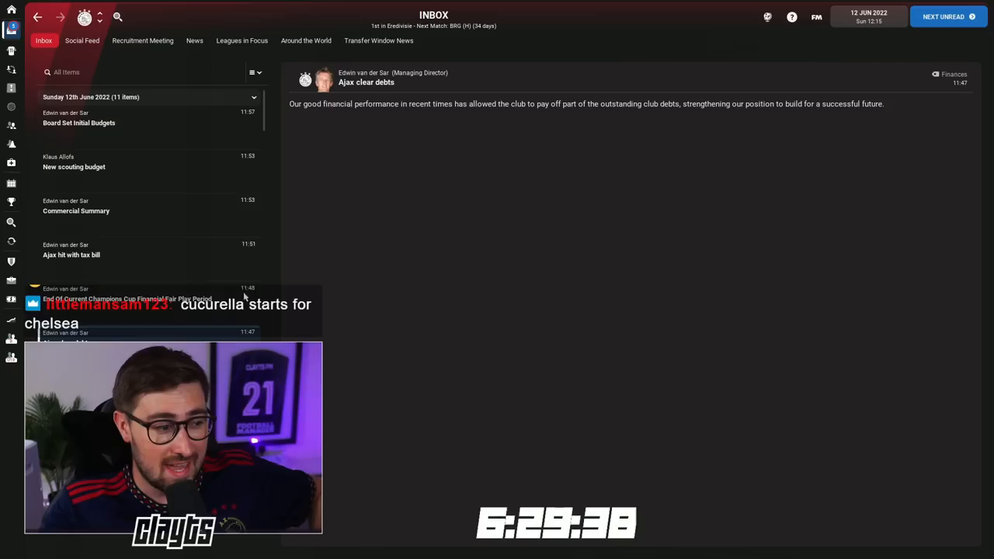
# - Review the Ajax 2-3 FC Bayern post-match stats, then continue past the result screen
pyautogui.click(78, 122)
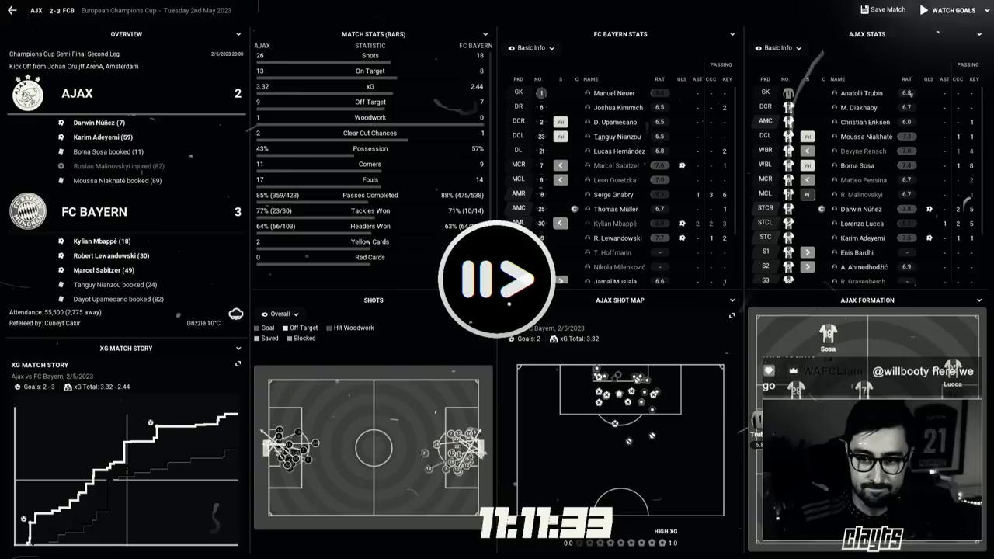
pyautogui.click(496, 279)
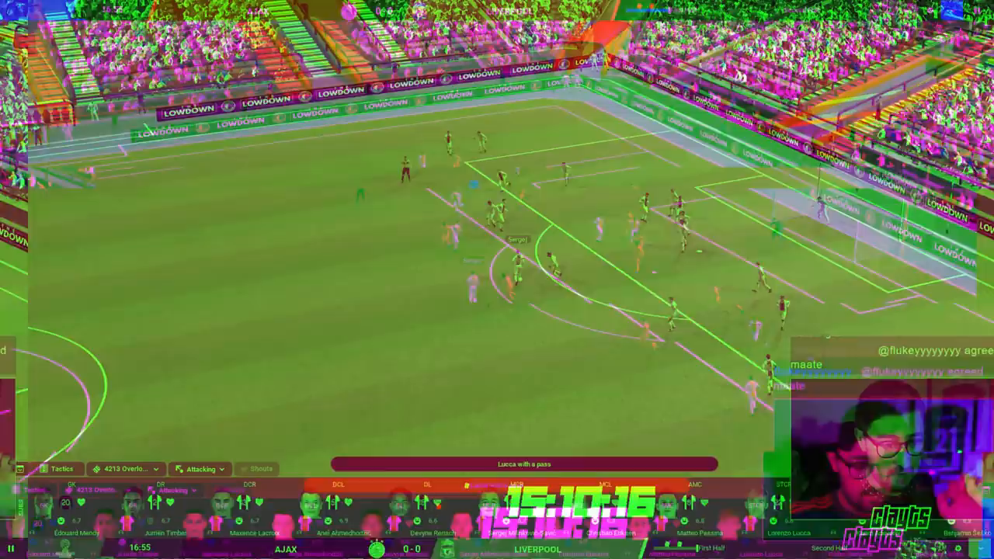